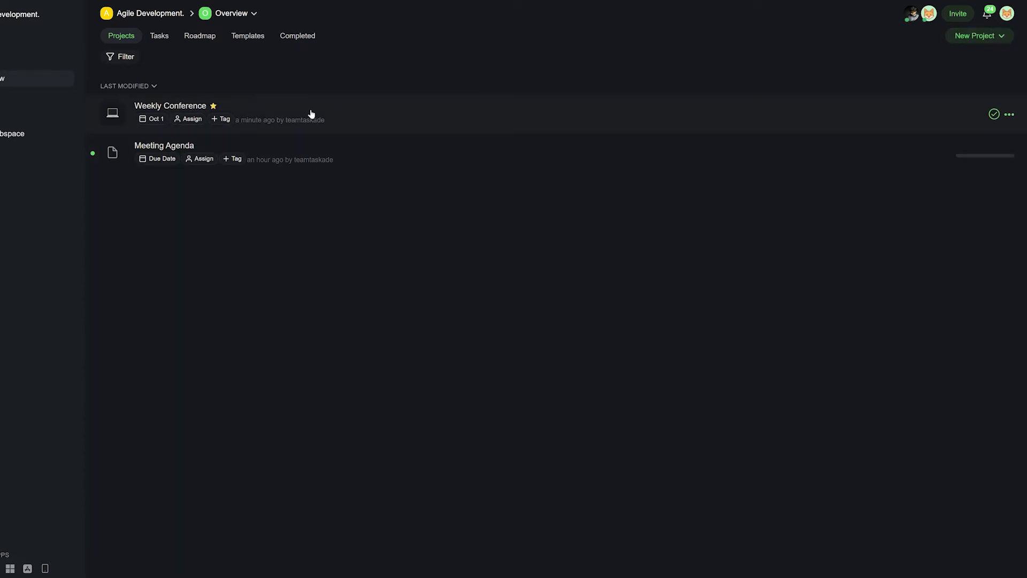
# Open the Weekly Conference project from the workspace's Projects list
pyautogui.click(169, 106)
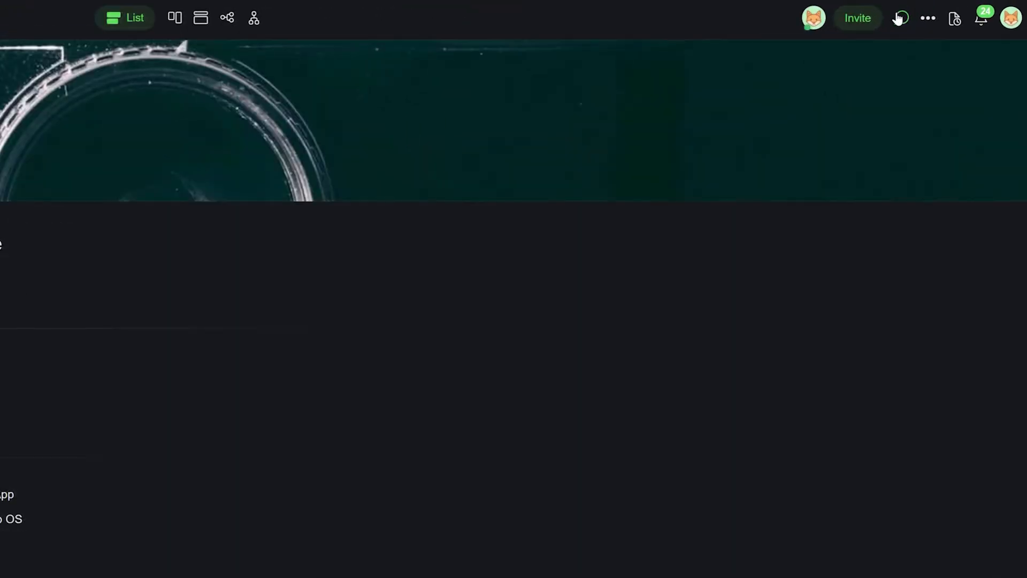
# Check who can access Weekly Conference, then open the project's chat and call panel
pyautogui.click(858, 17)
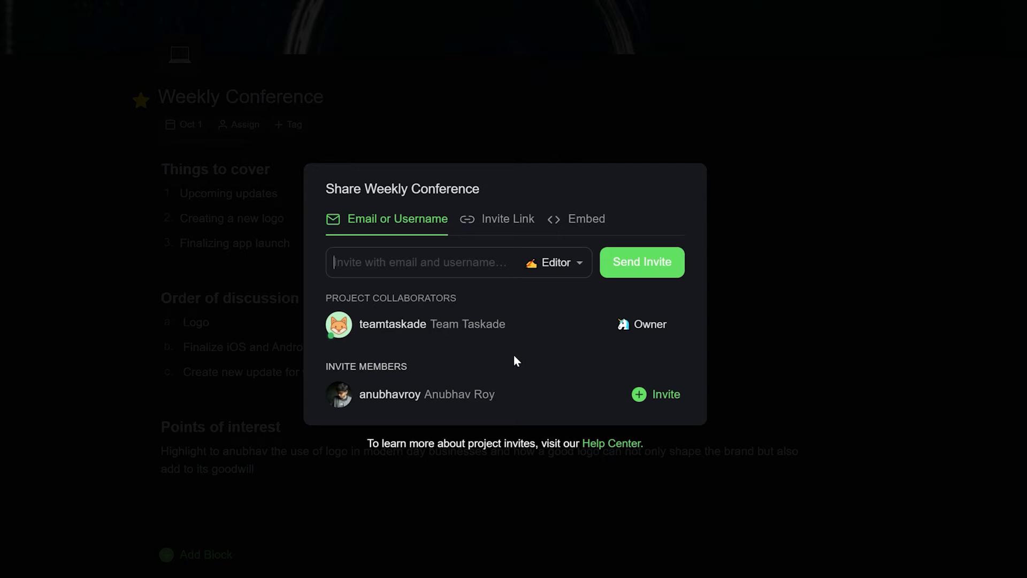
pyautogui.click(665, 394)
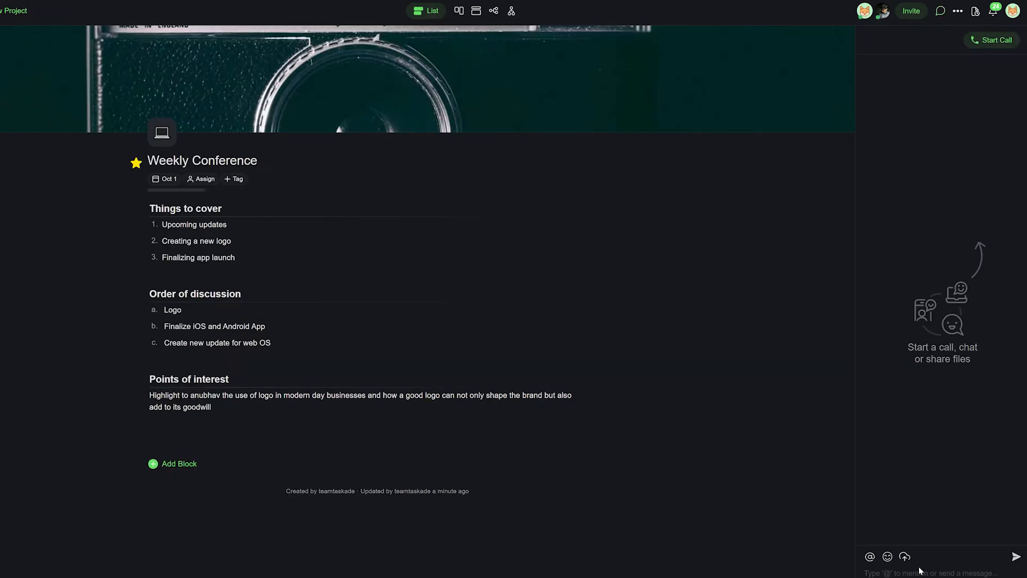
# Send "Let's start the call" in the chat and start a video call
pyautogui.write("Let's s")
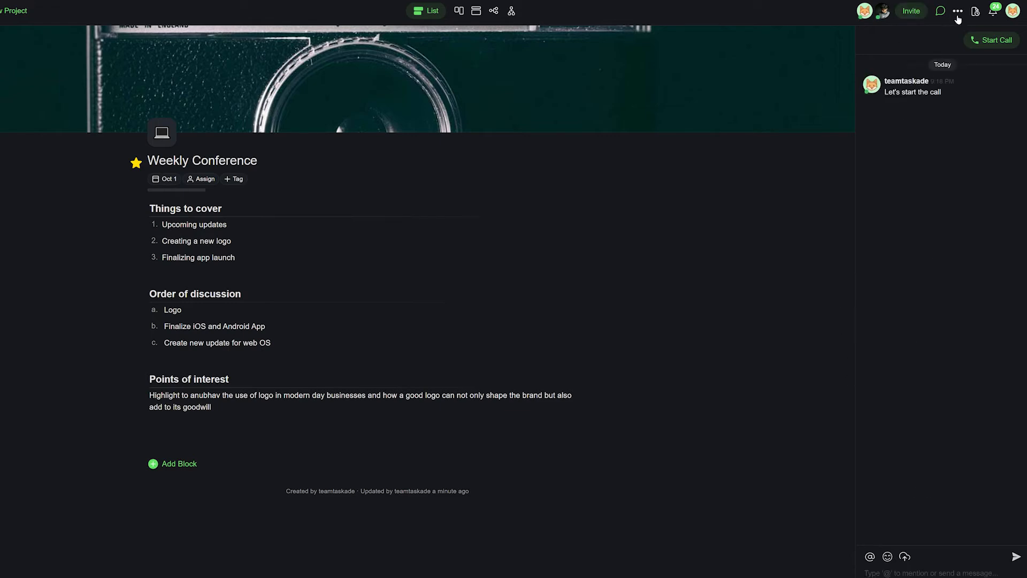
pyautogui.click(991, 41)
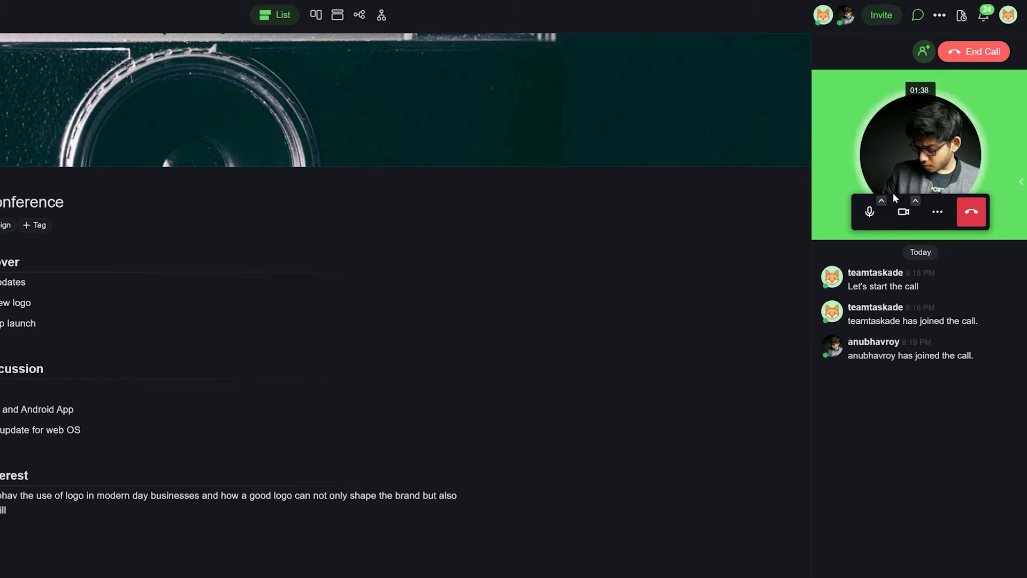
# Turn off your camera in the call and show the More options menu
pyautogui.click(868, 211)
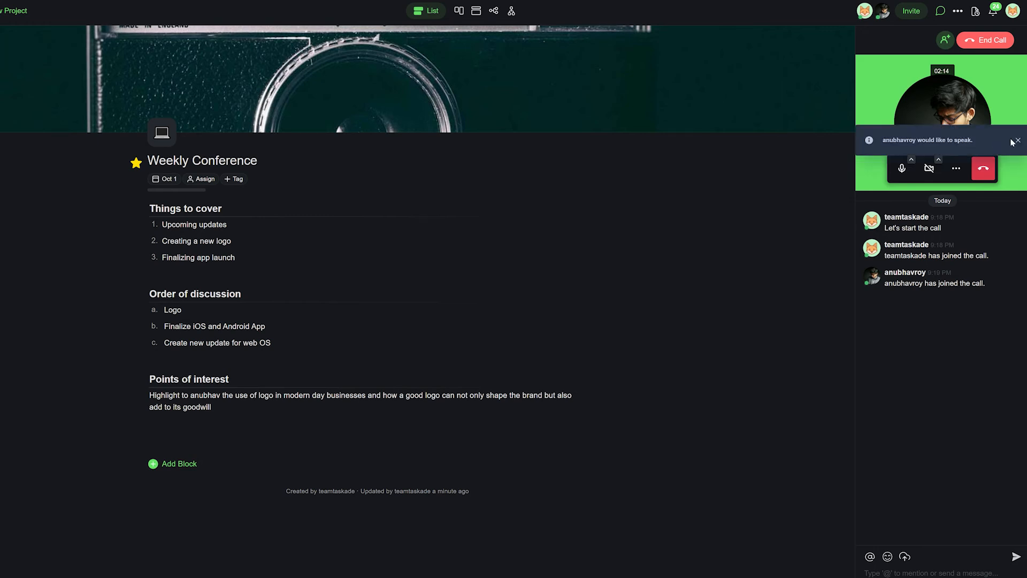
pyautogui.click(956, 168)
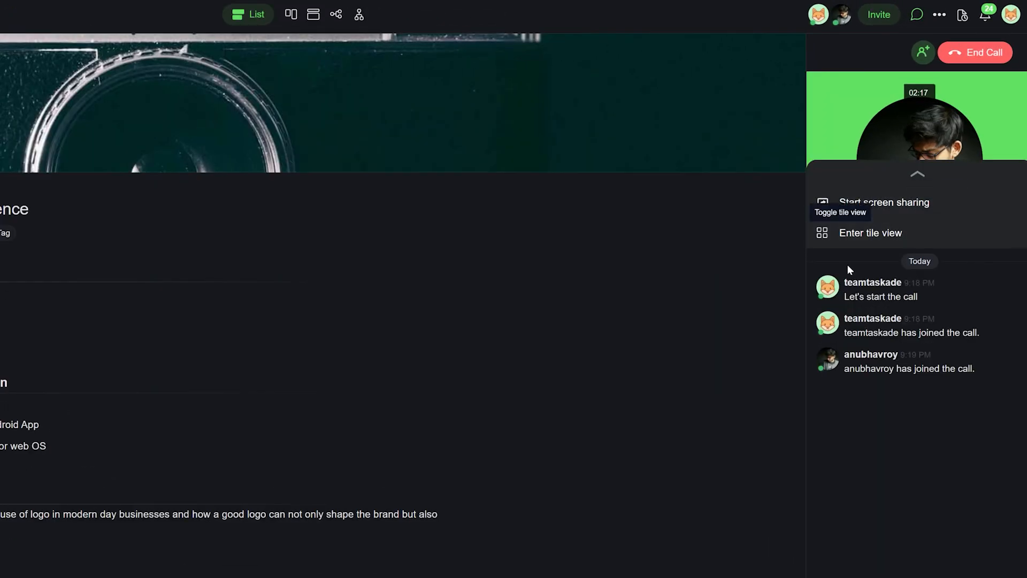
# Start screen sharing and share the Entire Screen from Chrome's picker
pyautogui.click(883, 202)
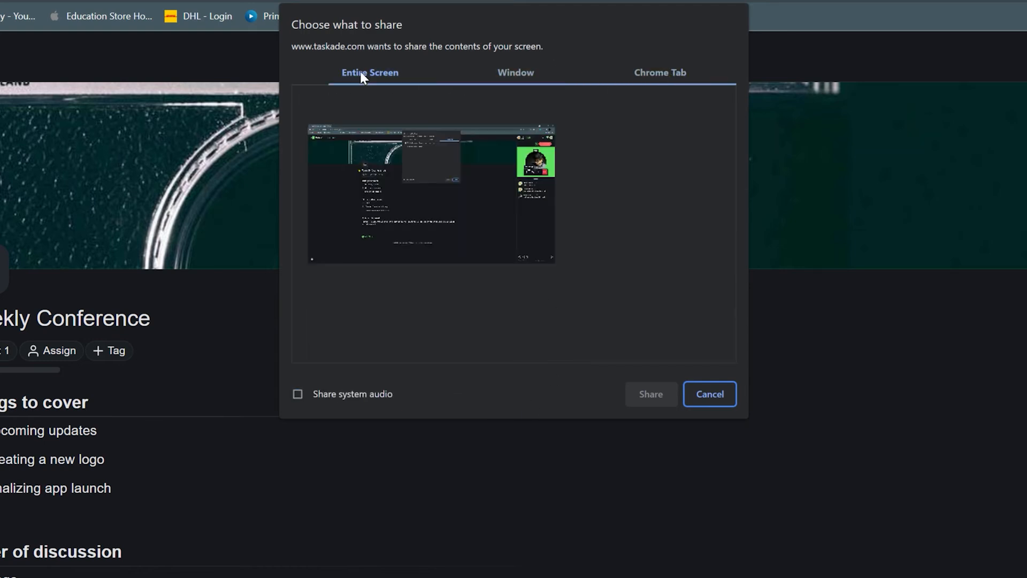
pyautogui.click(431, 193)
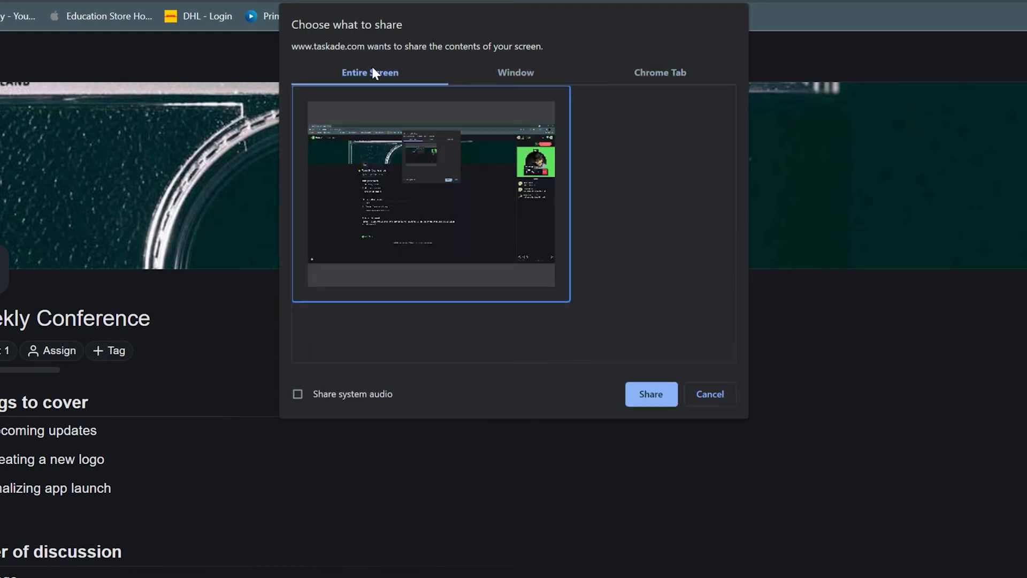
pyautogui.click(651, 394)
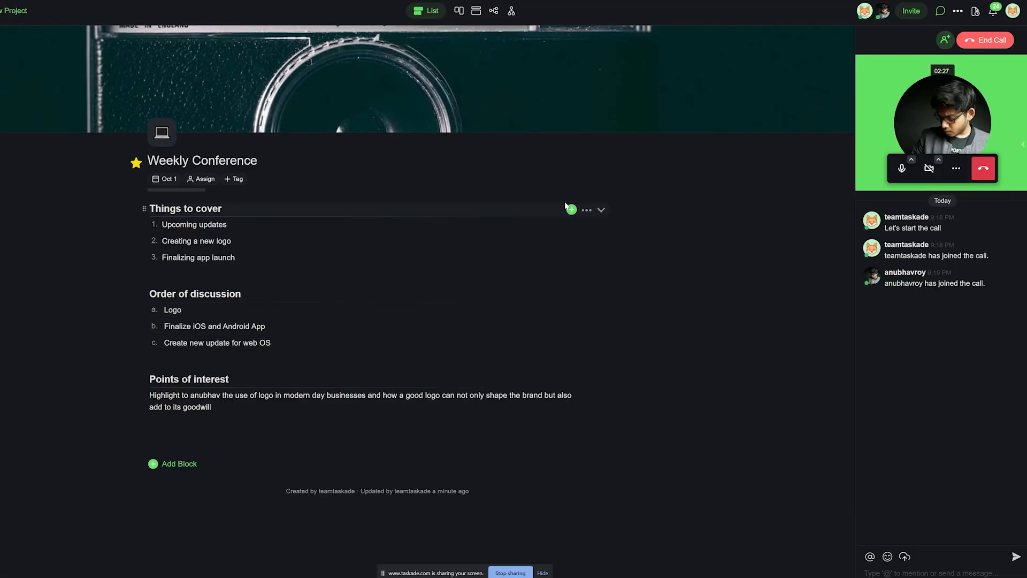
# Add sub-notes "the newest release is finally in Beta!", "take a…", and "also figure out marketing for the launch!"
pyautogui.write('the newest release is finally in Beta!')
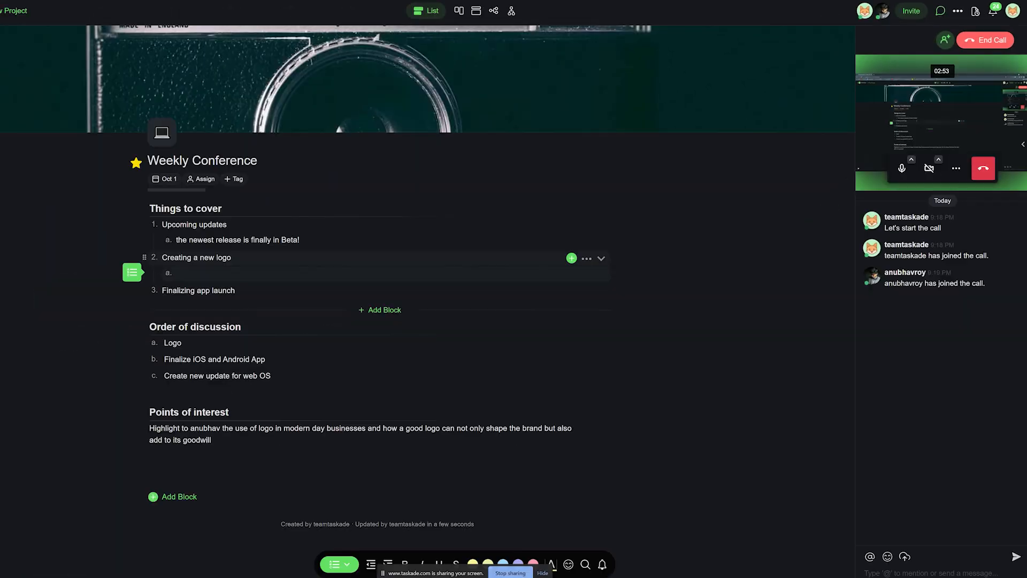
pyautogui.write('take a few inspirations')
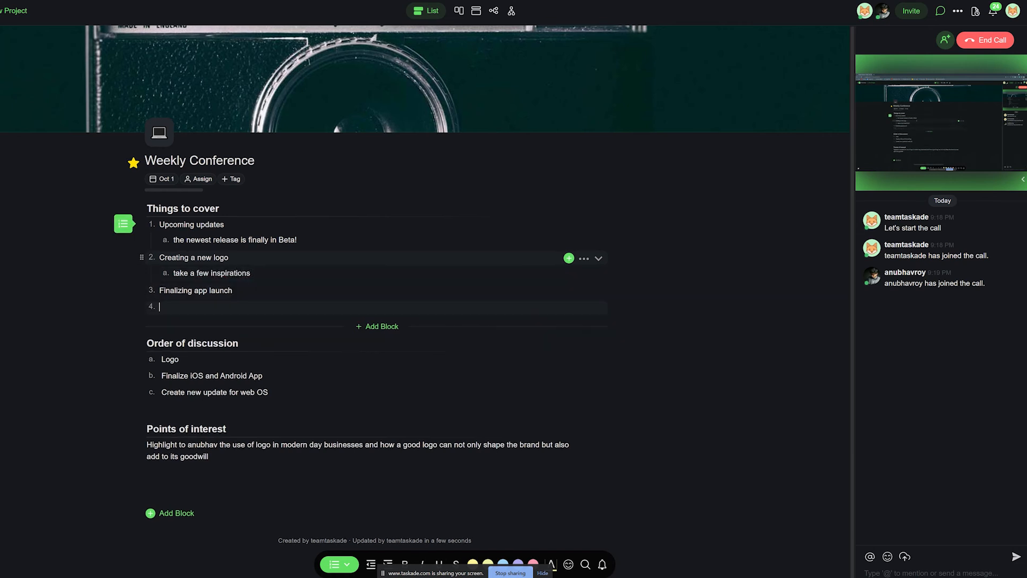
pyautogui.write('also')
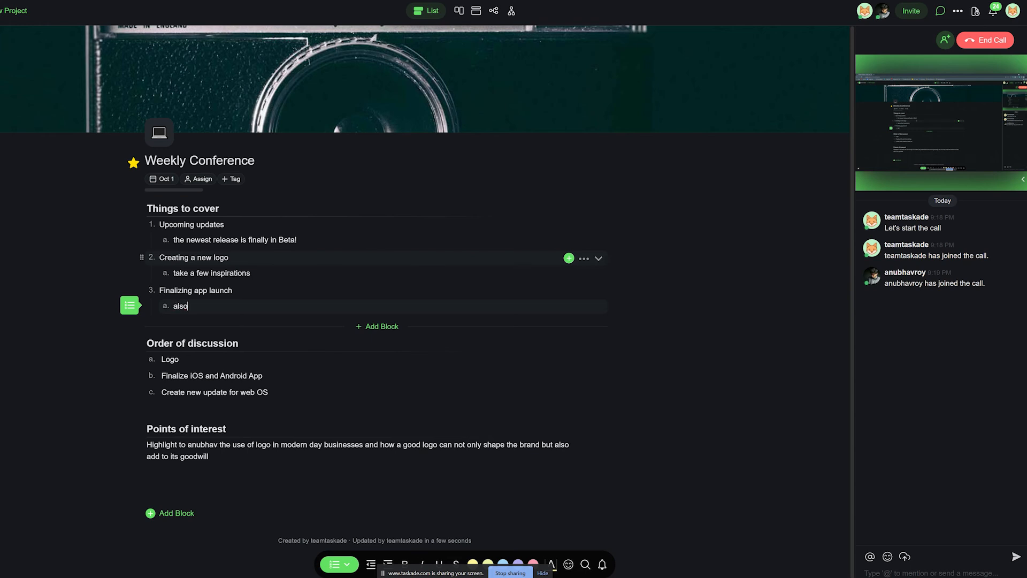
pyautogui.write('figure out ma')
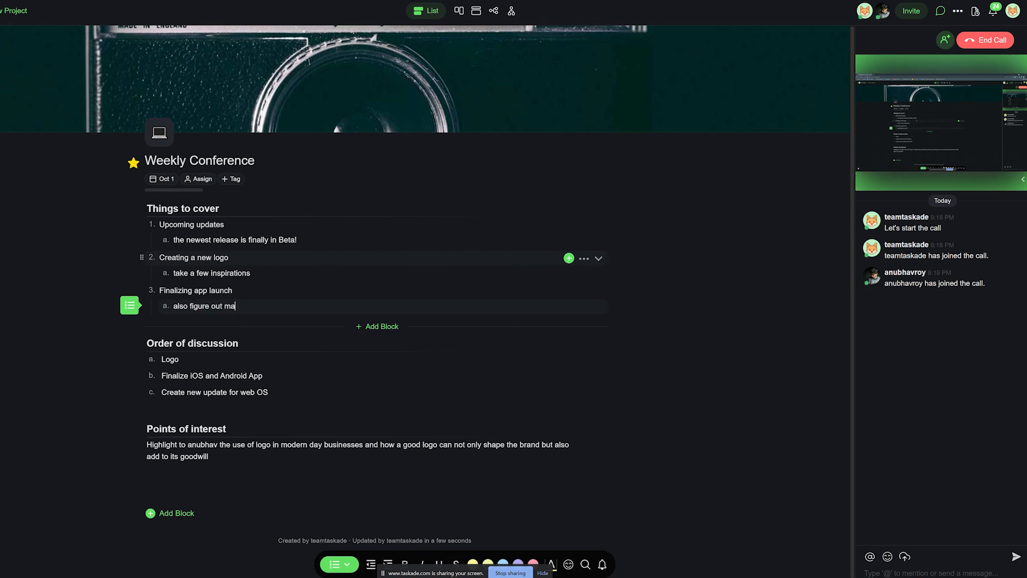
pyautogui.write('rketing for the a')
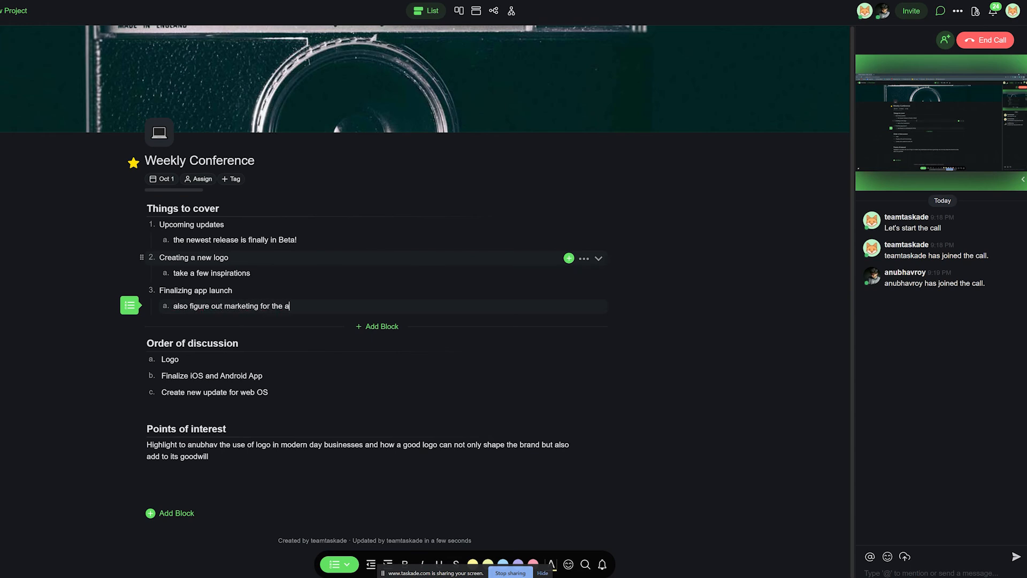
pyautogui.write('launch!')
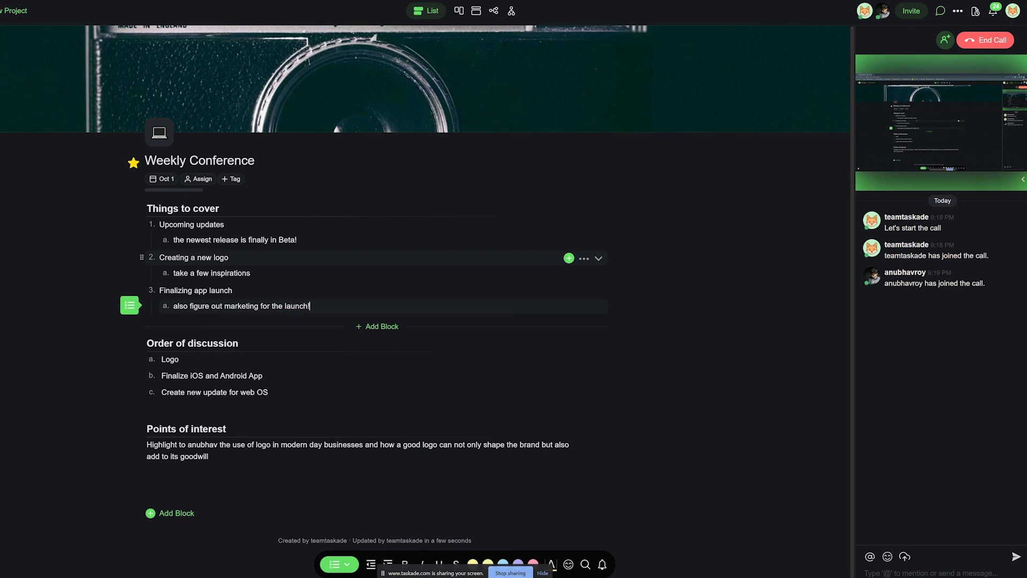